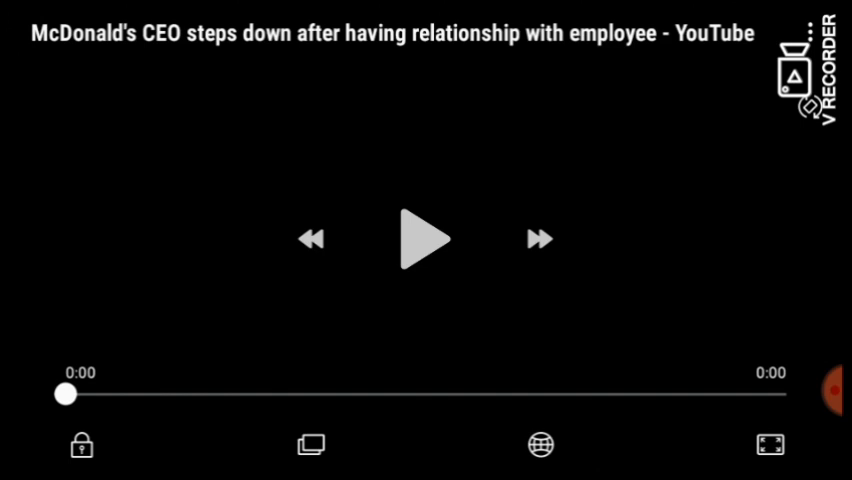
# Leave the McDonald's CEO video player and open the YouTube search box.
pyautogui.click(422, 238)
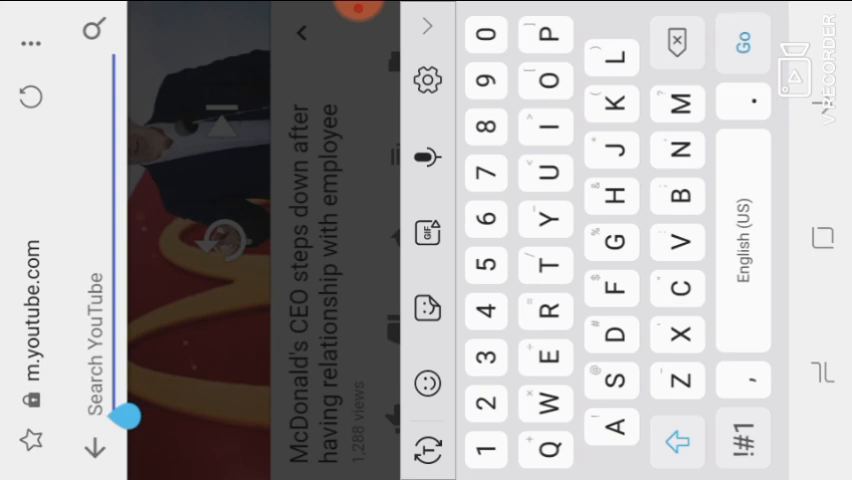
# Search 'Minnesota revenge porn' and open the KARE 11 state senator video.
pyautogui.click(677, 102)
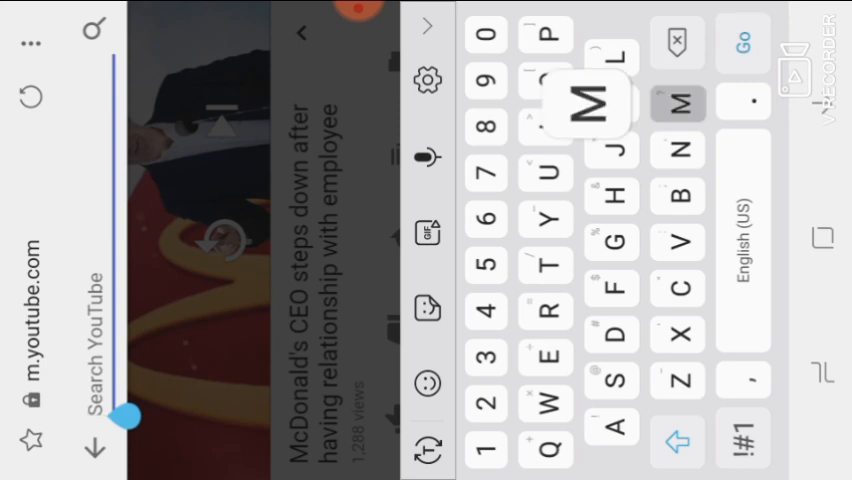
pyautogui.write('Minnesota')
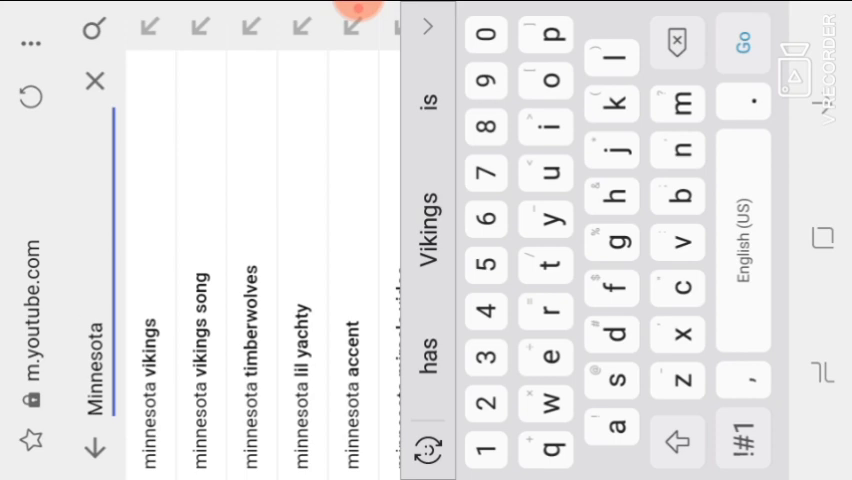
pyautogui.write('revenhe')
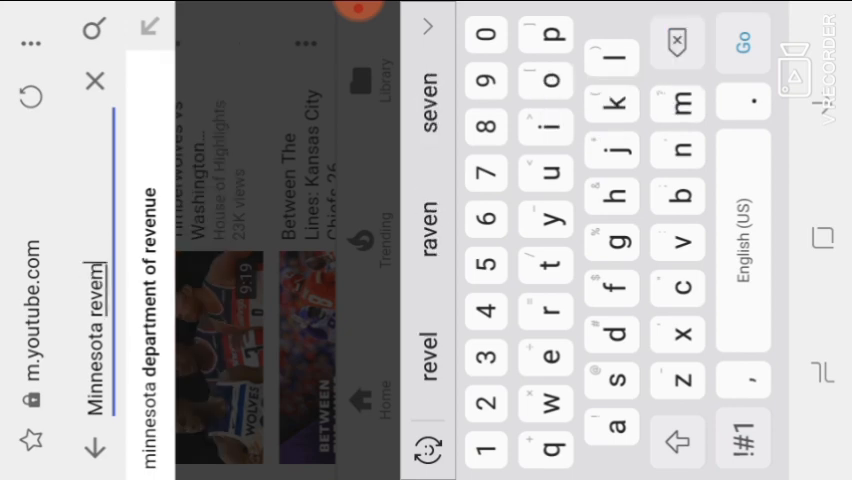
pyautogui.click(546, 33)
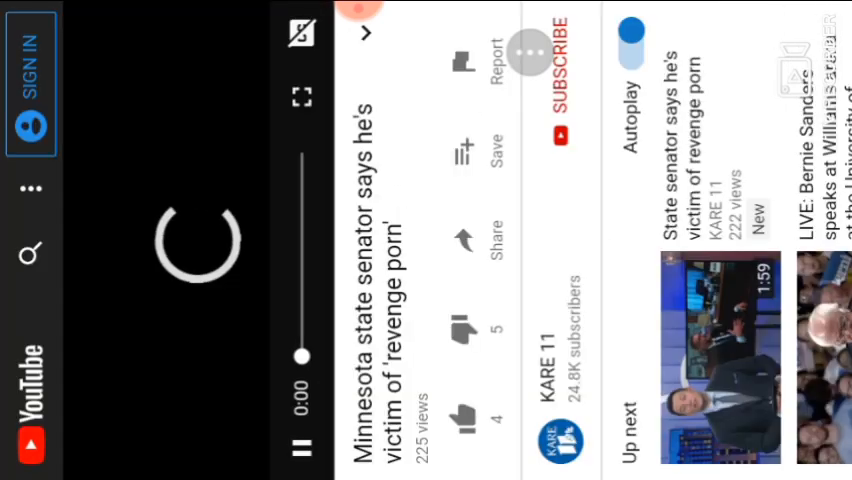
pyautogui.click(367, 33)
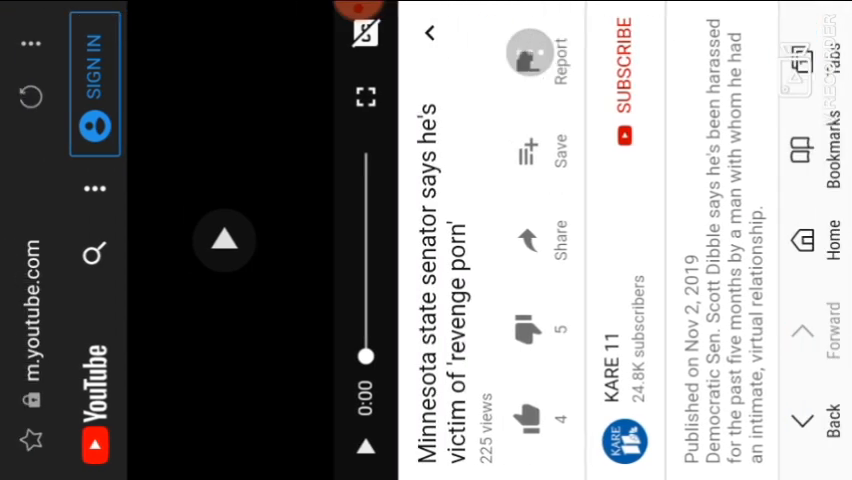
pyautogui.hscroll(3)
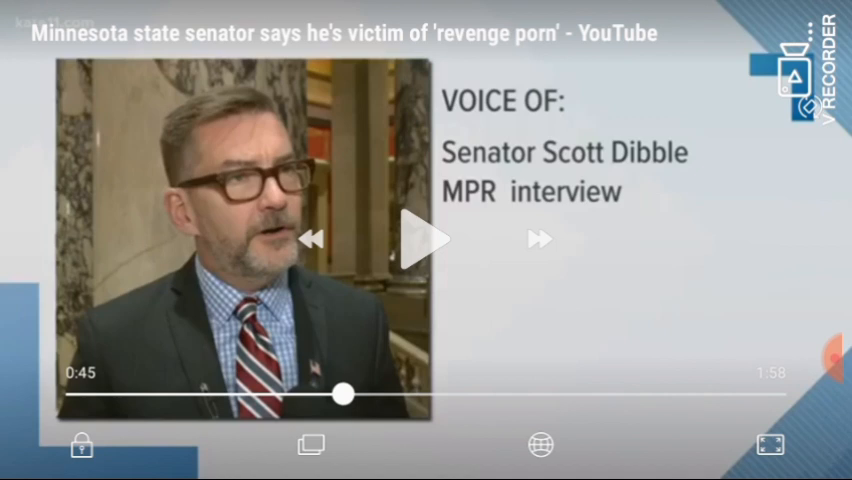
# Resume the KARE 11 senator video from 0:45, then again from 0:54.
pyautogui.click(424, 238)
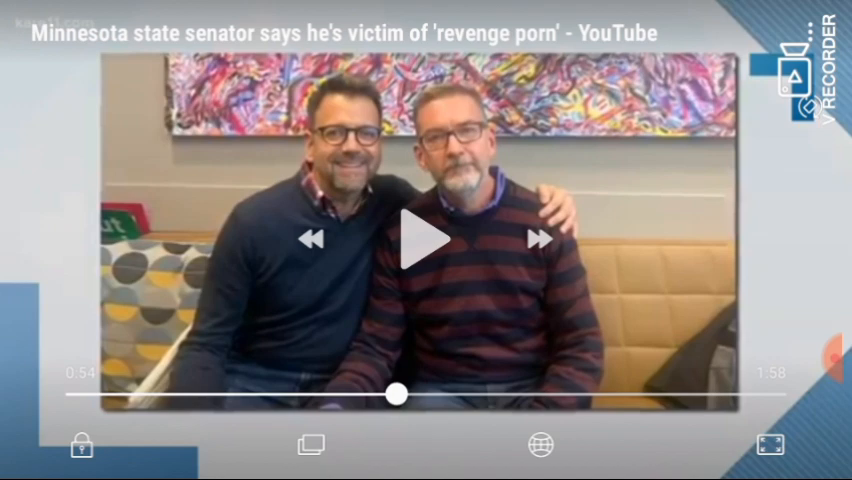
pyautogui.click(425, 239)
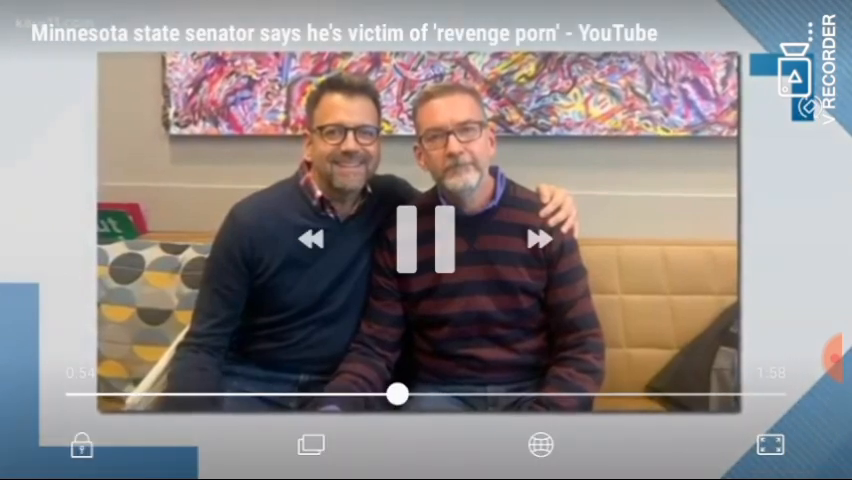
# Tap the player, then resume the senator video paused at 1:03.
pyautogui.click(426, 240)
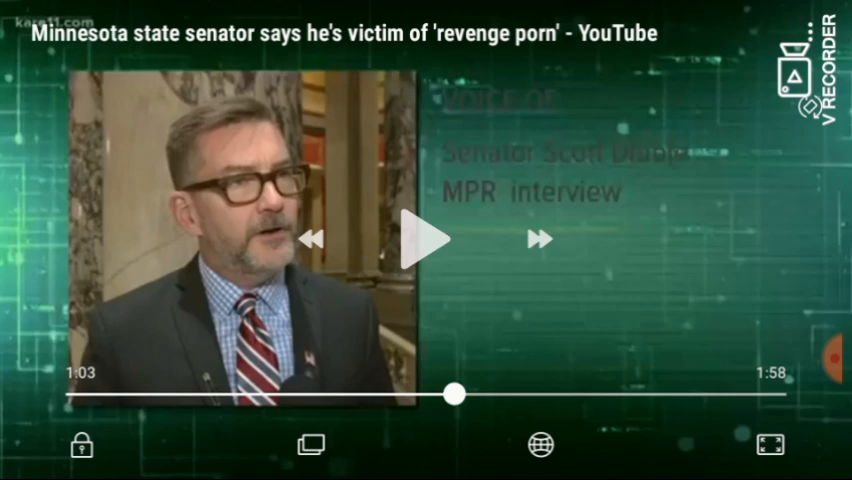
pyautogui.click(426, 238)
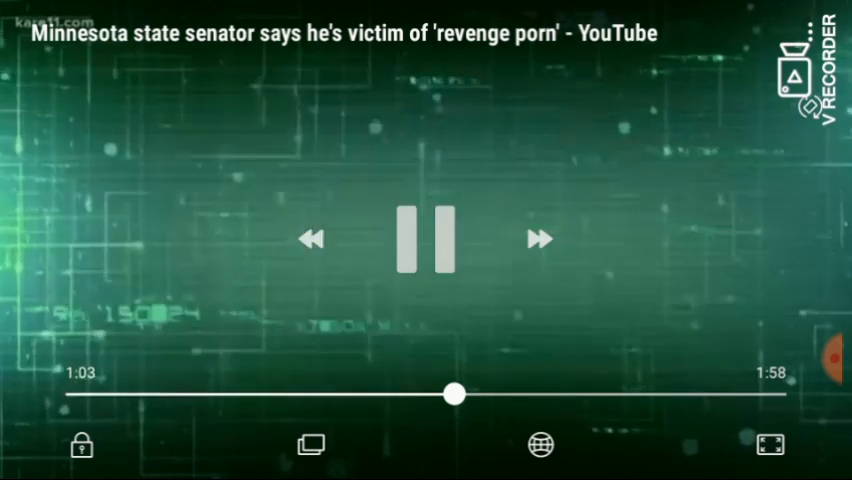